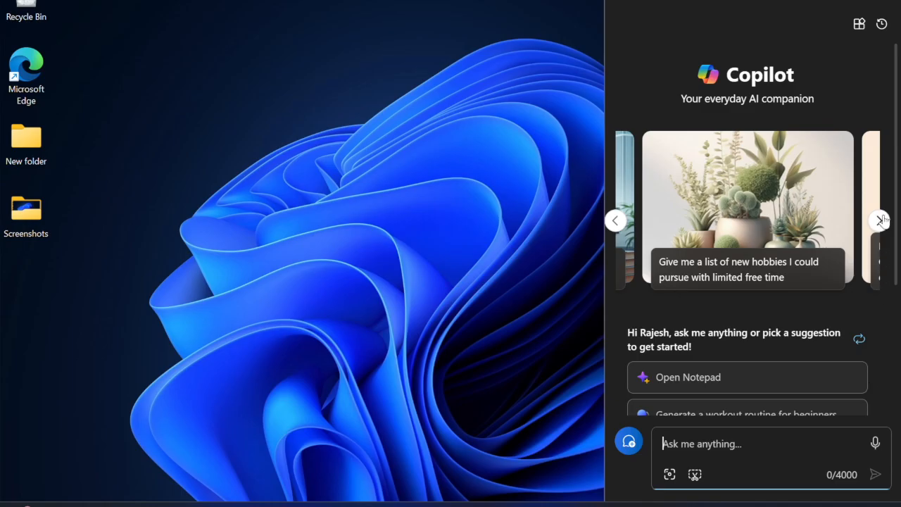
Cycle through ten Copilot suggestion cards on the desktop
{"action": "left_click", "coordinate": [880, 220]}
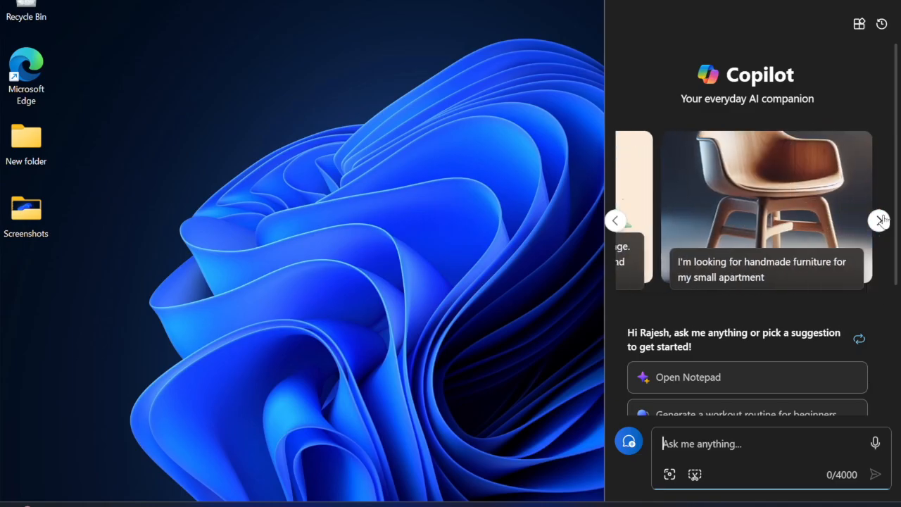
{"action": "left_click", "coordinate": [879, 220]}
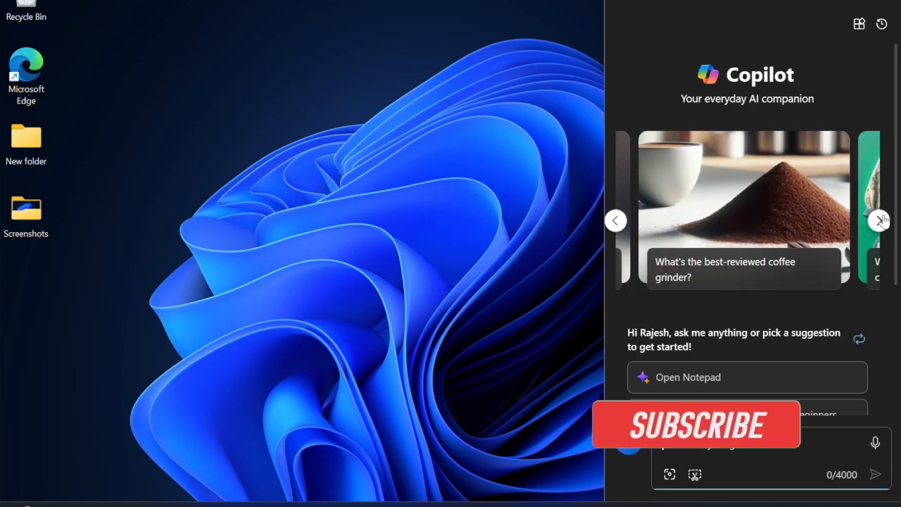
{"action": "left_click", "coordinate": [879, 220]}
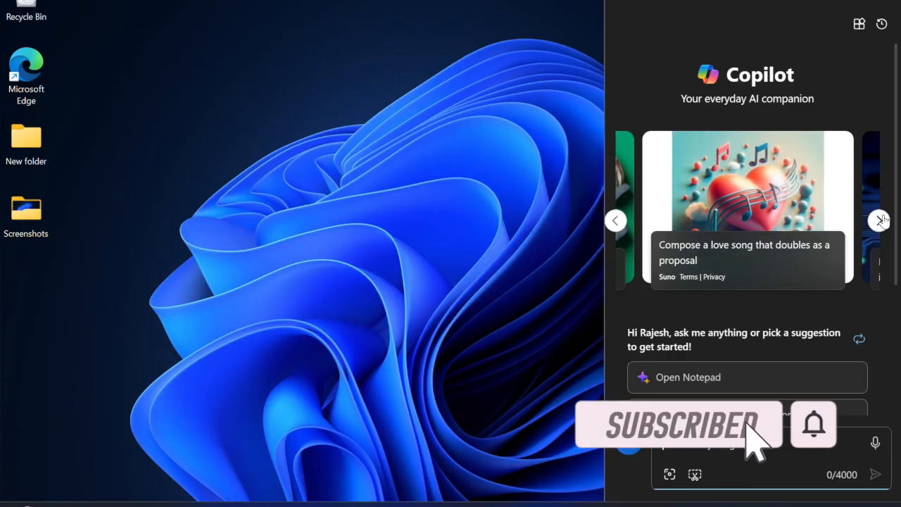
{"action": "left_click", "coordinate": [880, 221]}
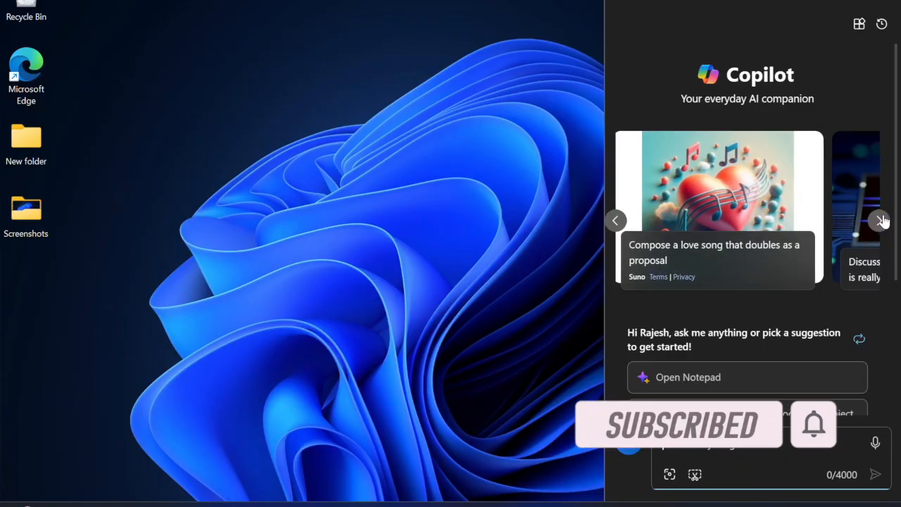
{"action": "left_click", "coordinate": [882, 221]}
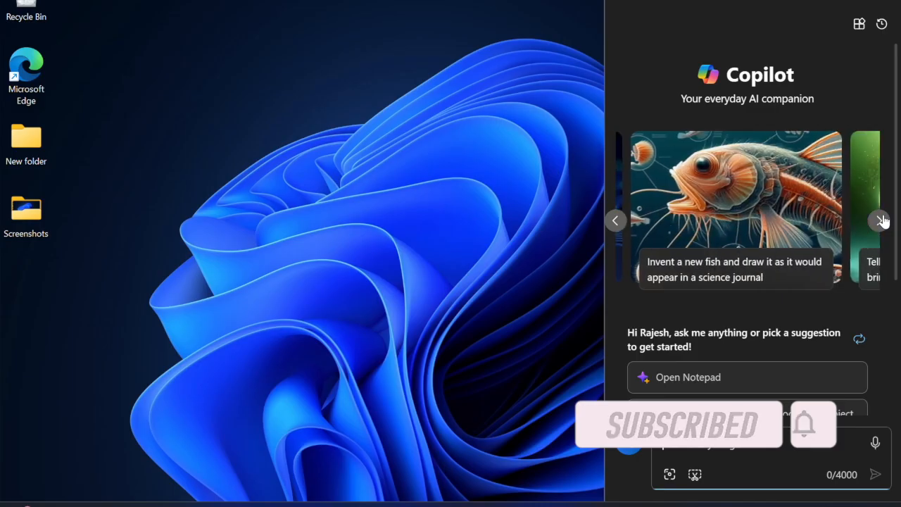
{"action": "left_click", "coordinate": [881, 220]}
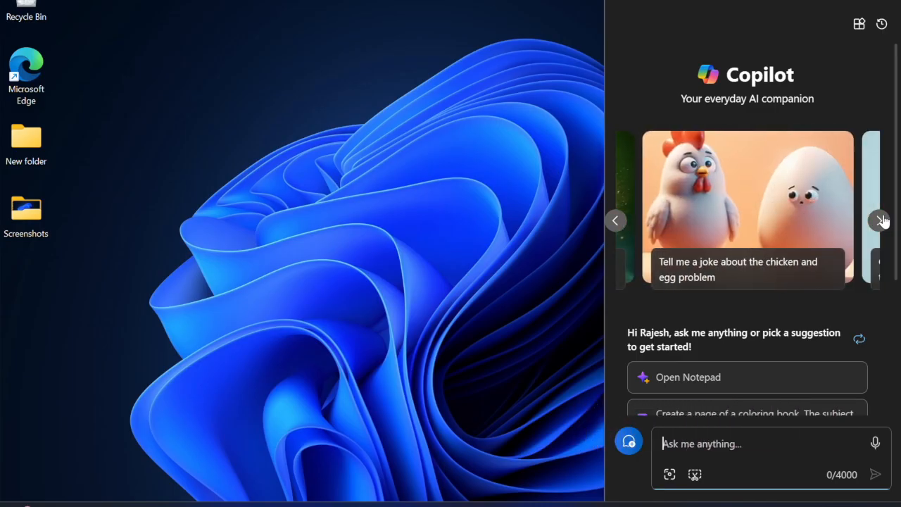
{"action": "left_click", "coordinate": [881, 220]}
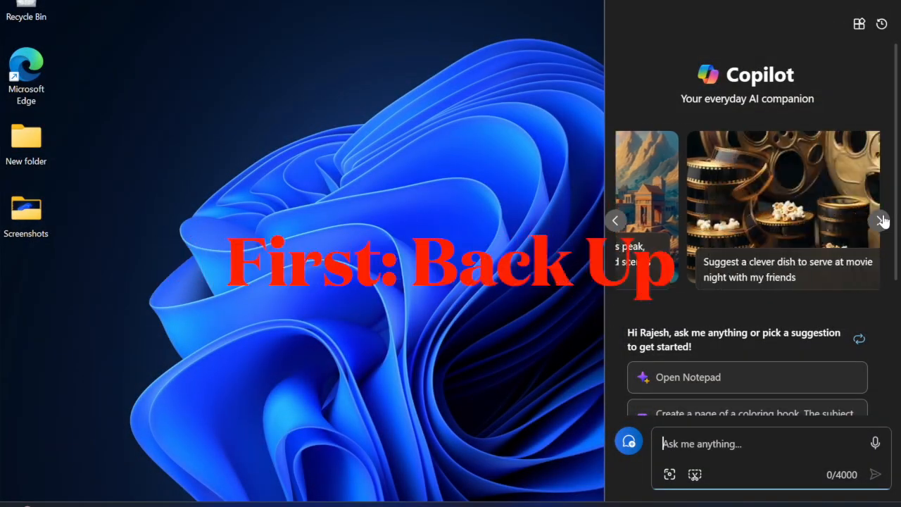
{"action": "left_click", "coordinate": [881, 221]}
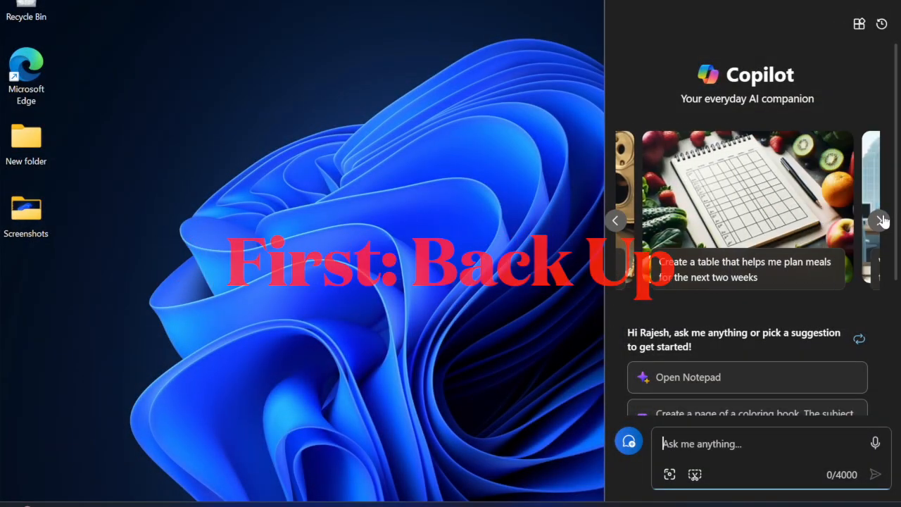
{"action": "left_click", "coordinate": [881, 220]}
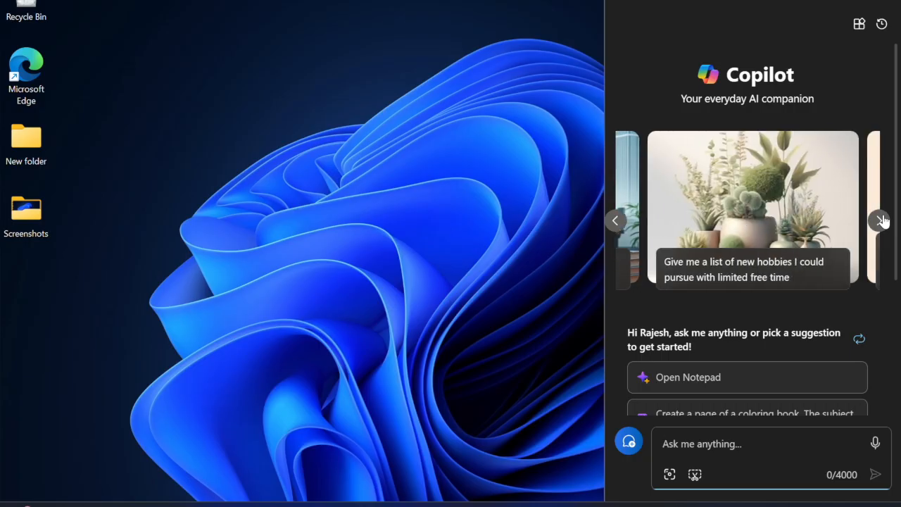
{"action": "left_click", "coordinate": [881, 221]}
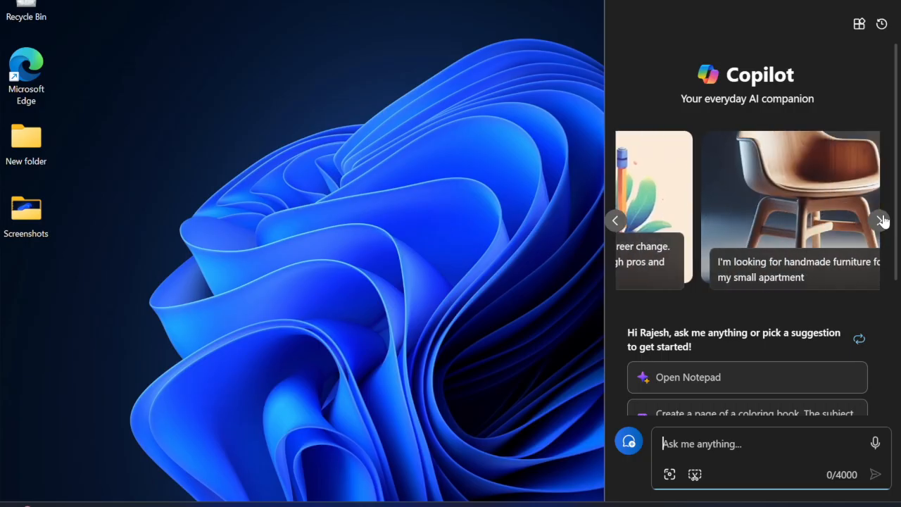
Advance Copilot once more, then open System and start Reset this PC
{"action": "left_click", "coordinate": [881, 221]}
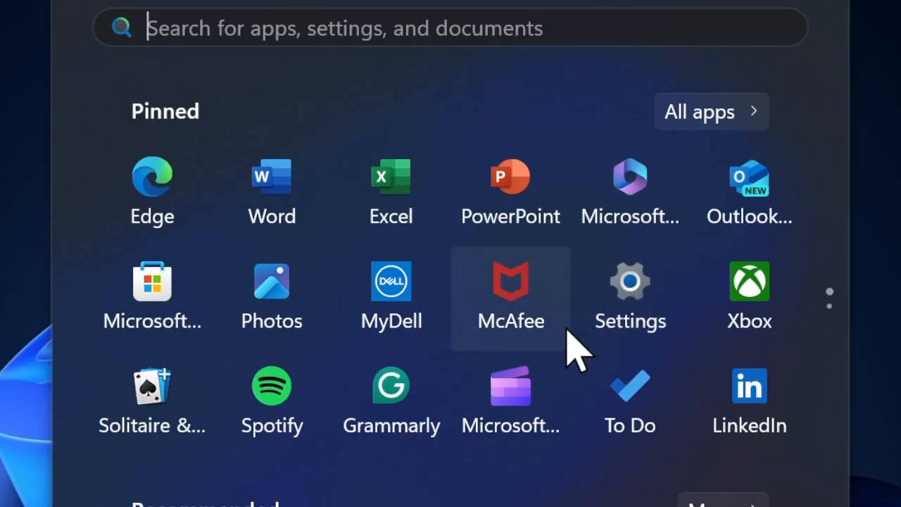
{"action": "left_click", "coordinate": [629, 280]}
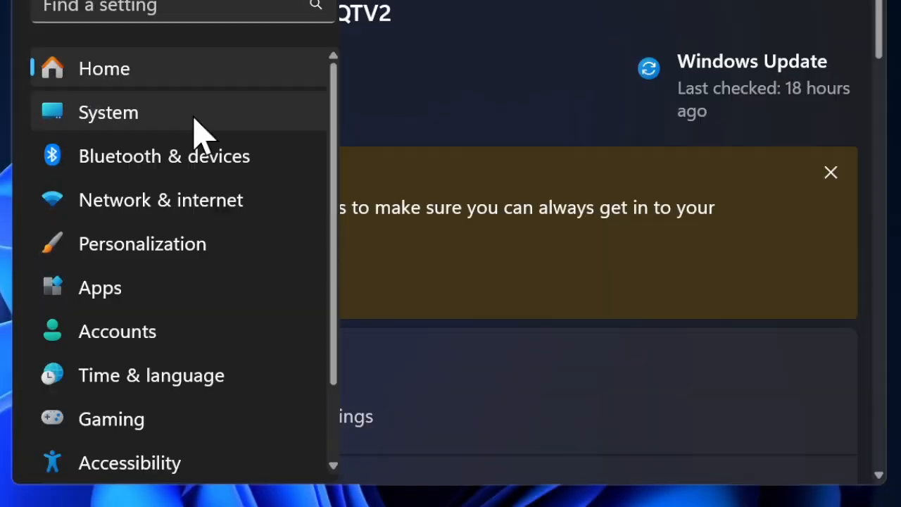
{"action": "mouse_move", "coordinate": [52, 113]}
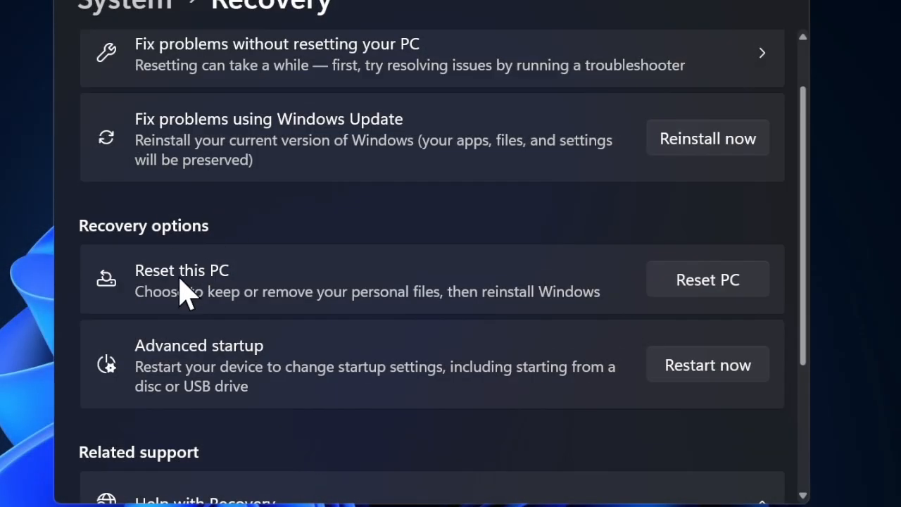
{"action": "mouse_move", "coordinate": [254, 275]}
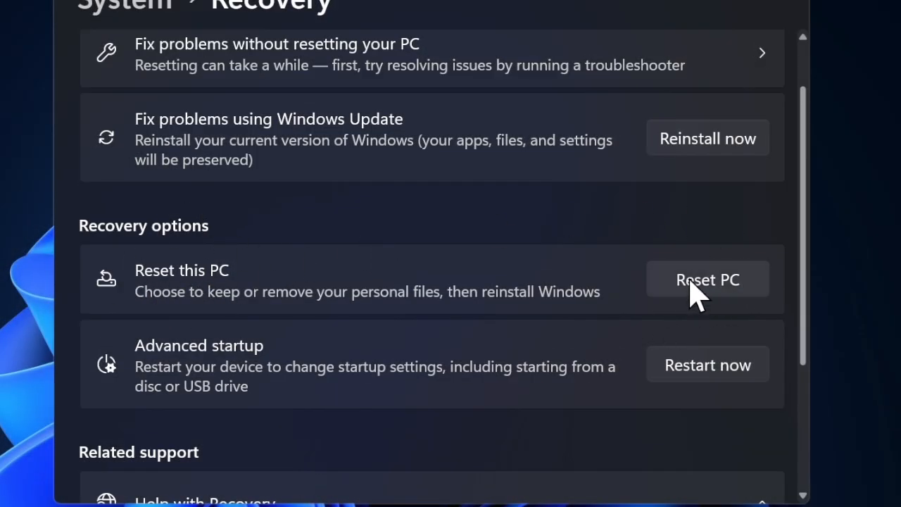
{"action": "left_click", "coordinate": [707, 280]}
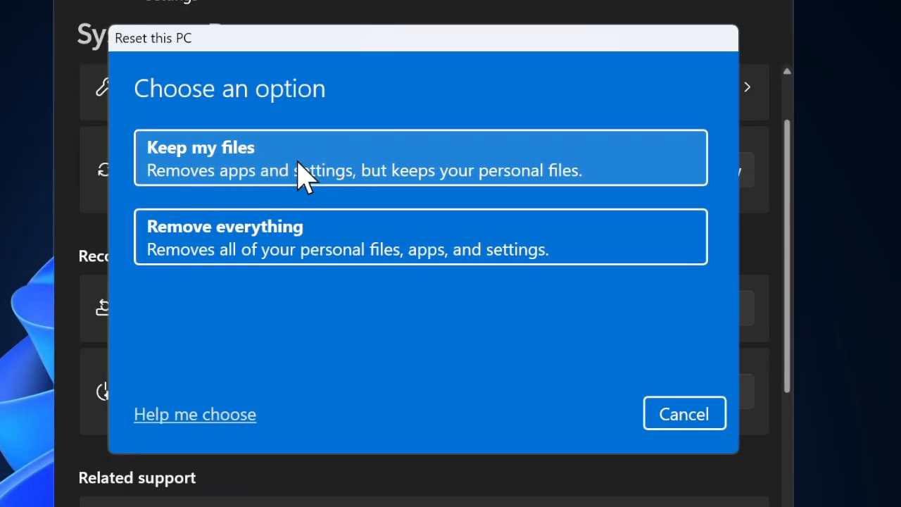
{"action": "mouse_move", "coordinate": [296, 250]}
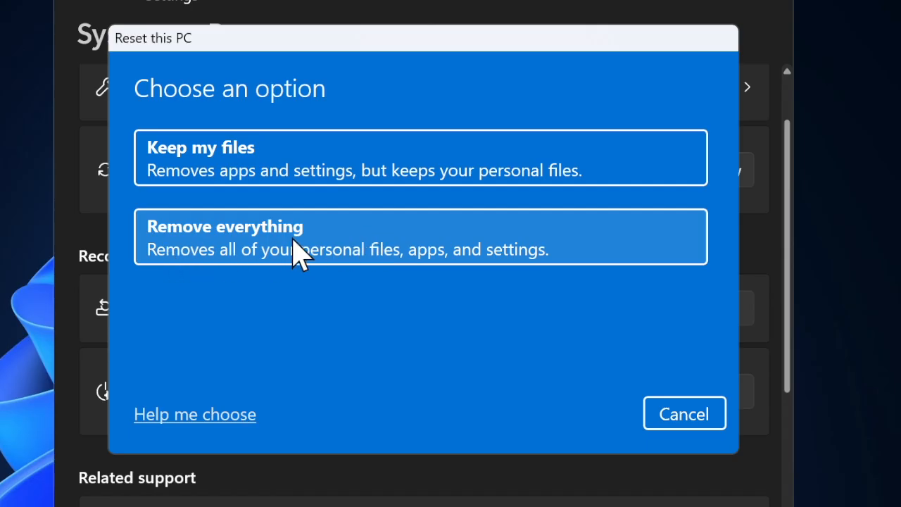
{"action": "mouse_move", "coordinate": [243, 208]}
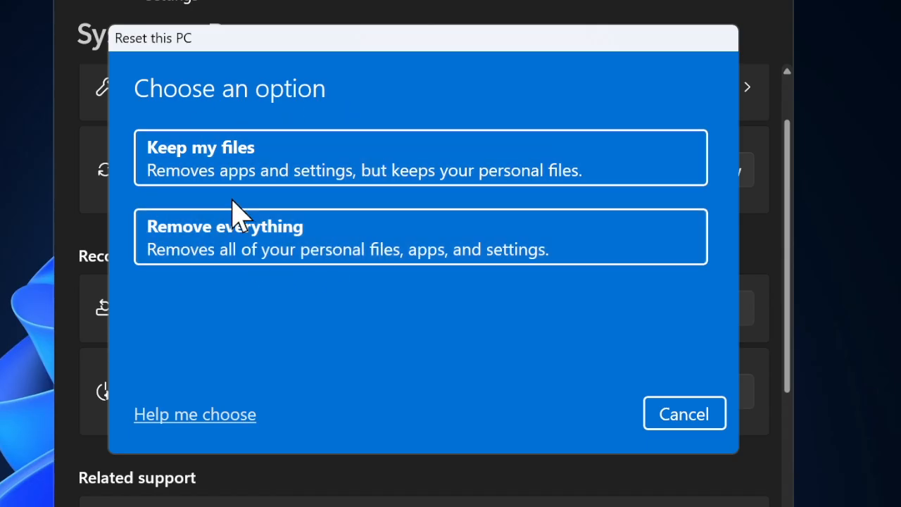
{"action": "mouse_move", "coordinate": [386, 169]}
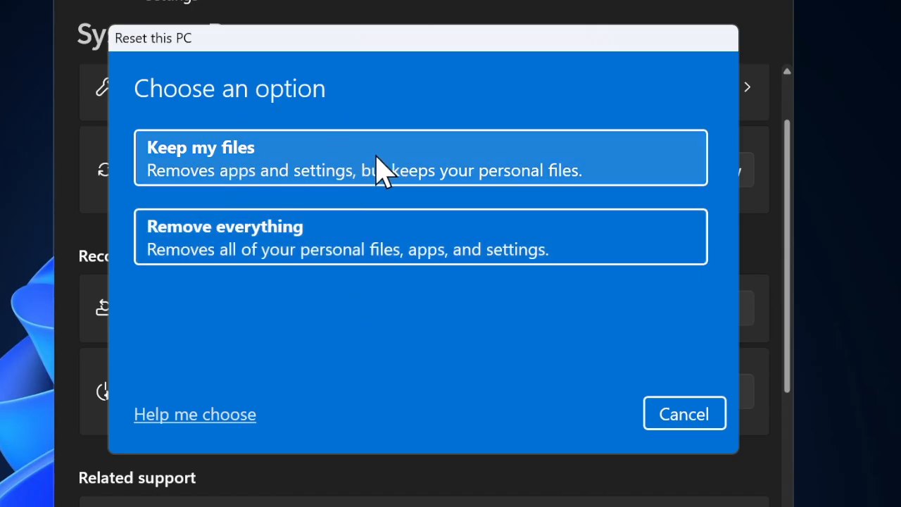
{"action": "mouse_move", "coordinate": [271, 151]}
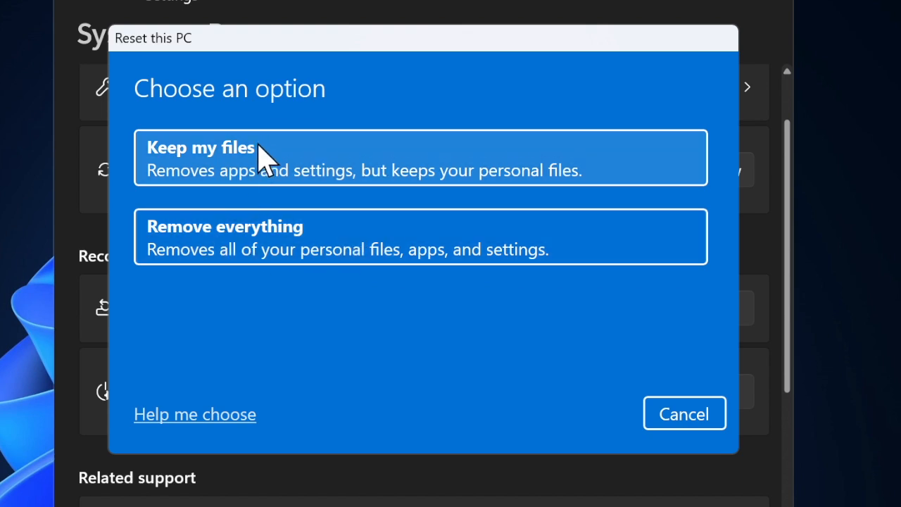
{"action": "mouse_move", "coordinate": [221, 127]}
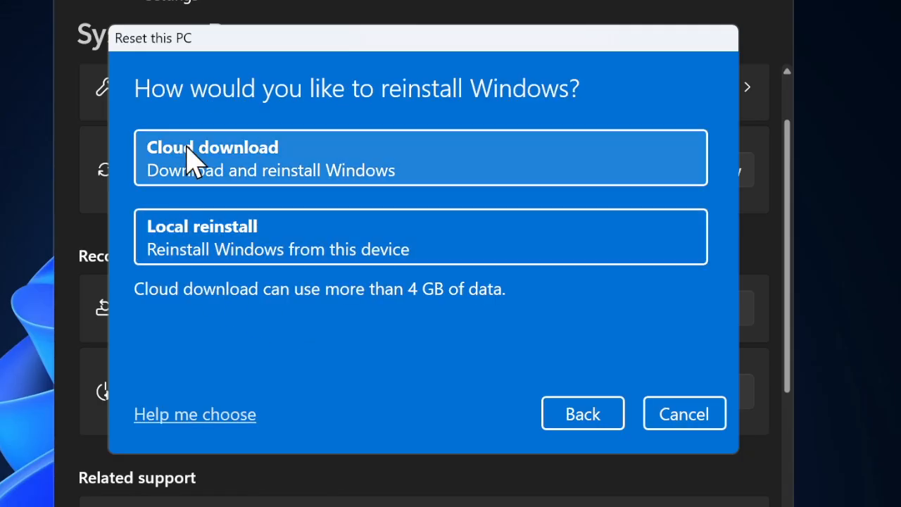
{"action": "mouse_move", "coordinate": [208, 180]}
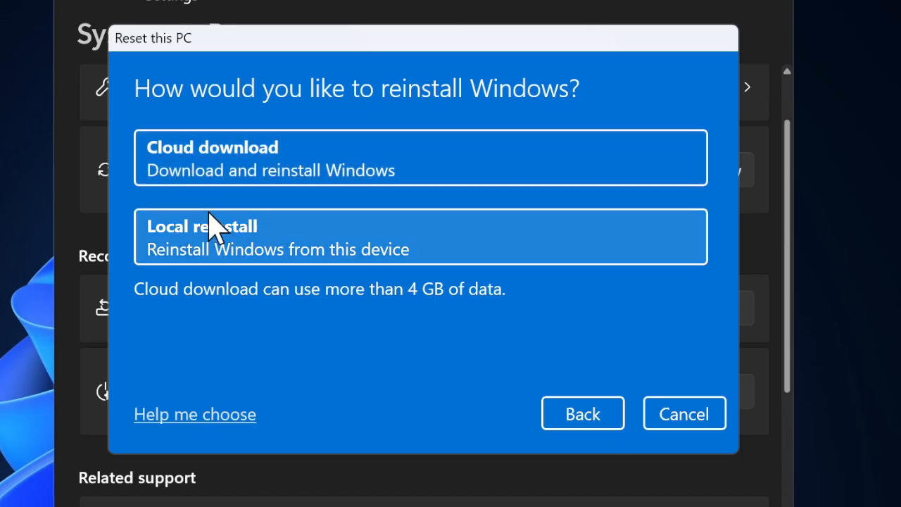
{"action": "mouse_move", "coordinate": [183, 253]}
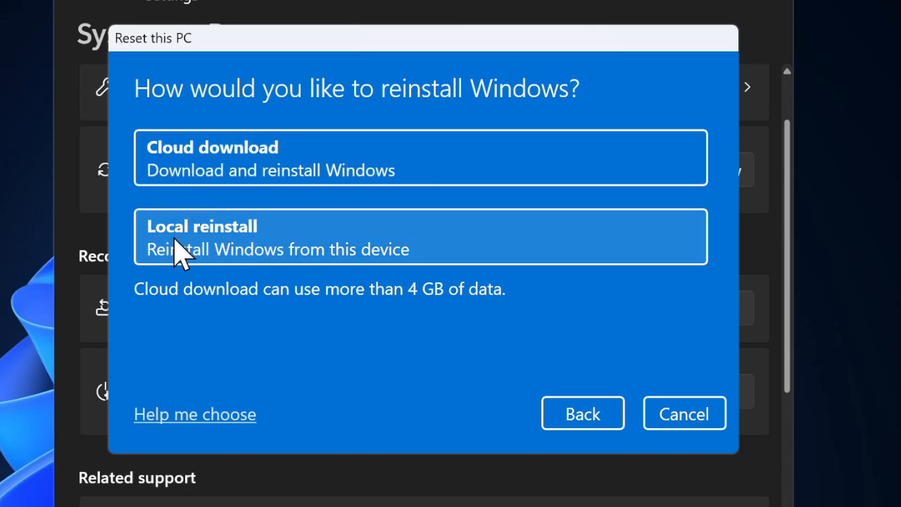
{"action": "mouse_move", "coordinate": [225, 314]}
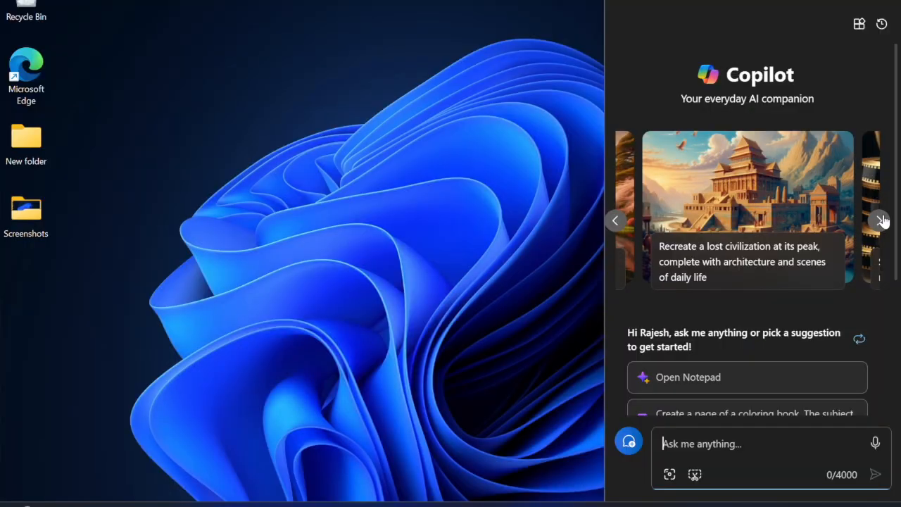
Advance the Copilot suggestion carousel five cards to reach the love-song prompt
{"action": "left_click", "coordinate": [882, 220]}
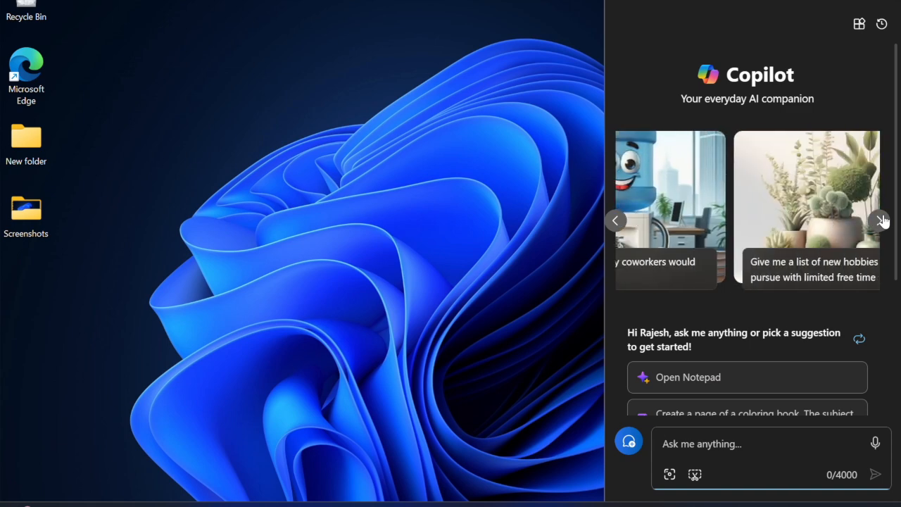
{"action": "left_click", "coordinate": [882, 221]}
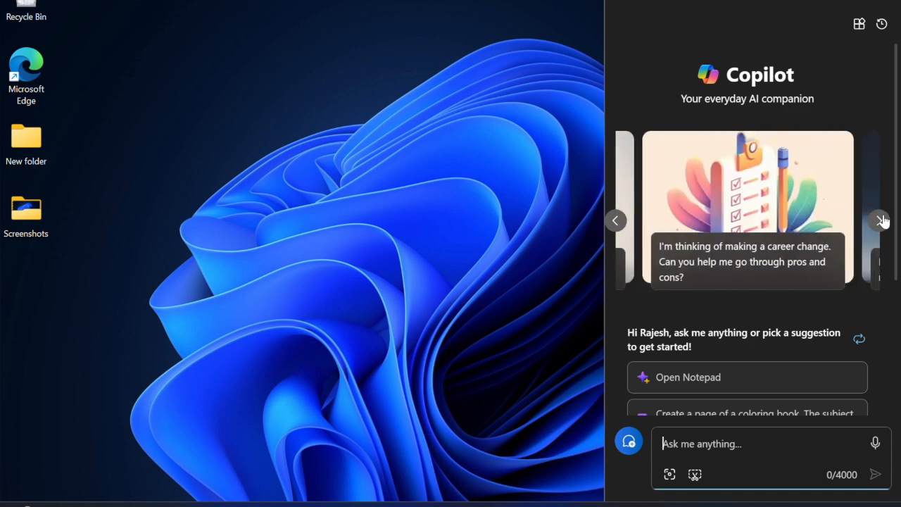
{"action": "left_click", "coordinate": [881, 220]}
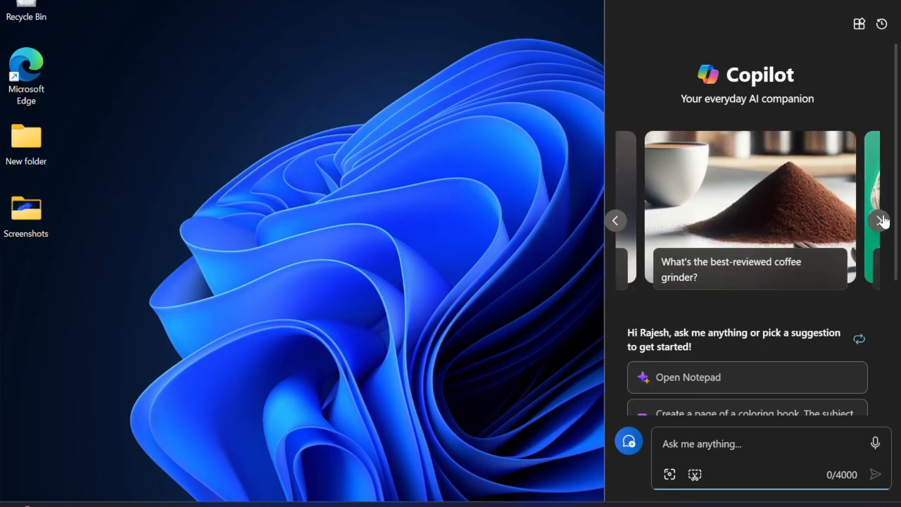
{"action": "left_click", "coordinate": [881, 220]}
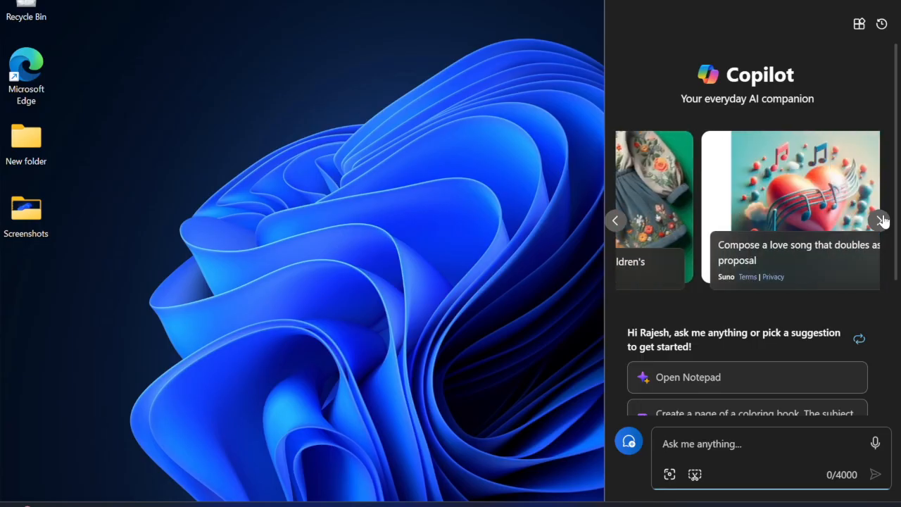
{"action": "left_click", "coordinate": [882, 221]}
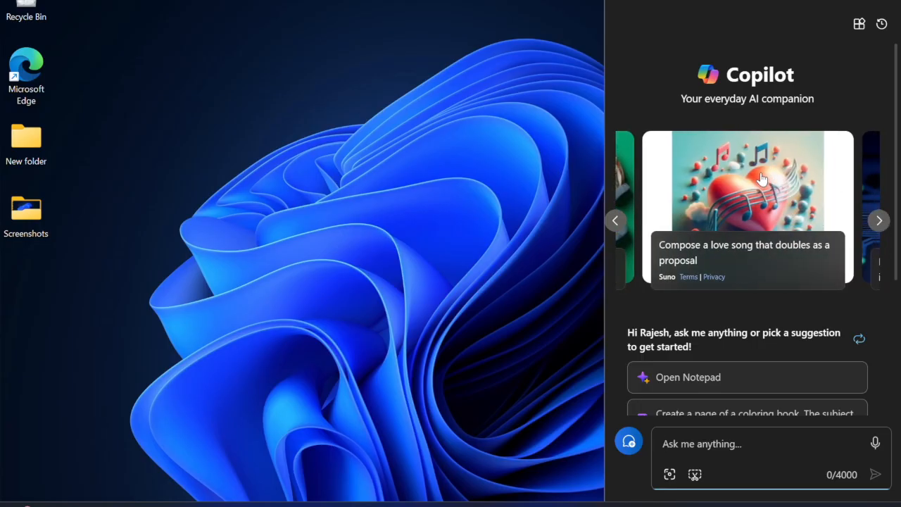